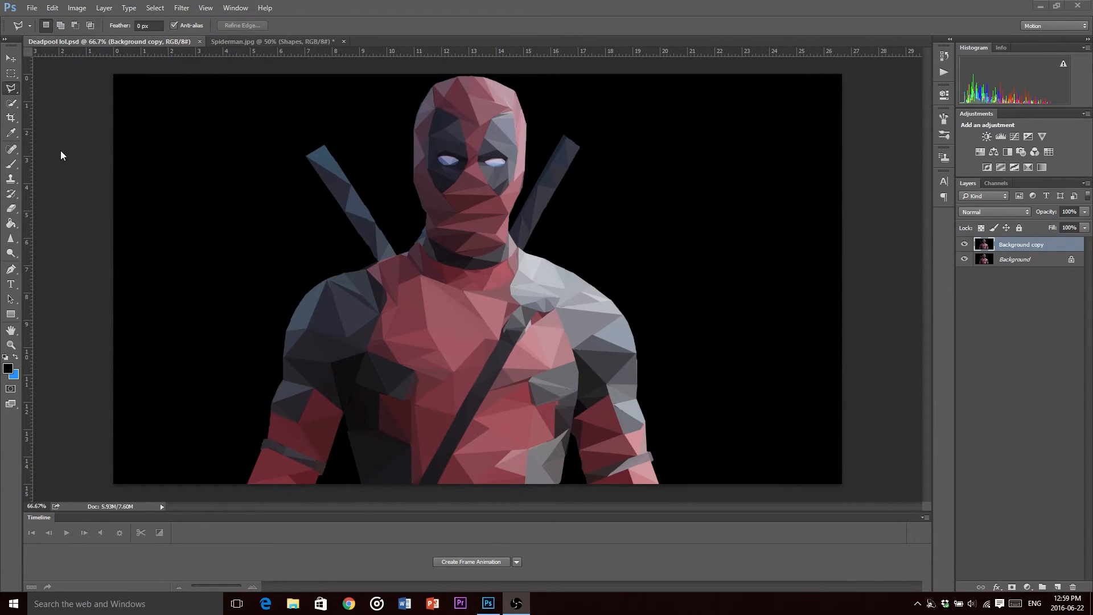
{"action": "mouse_move", "coordinate": [390, 305]}
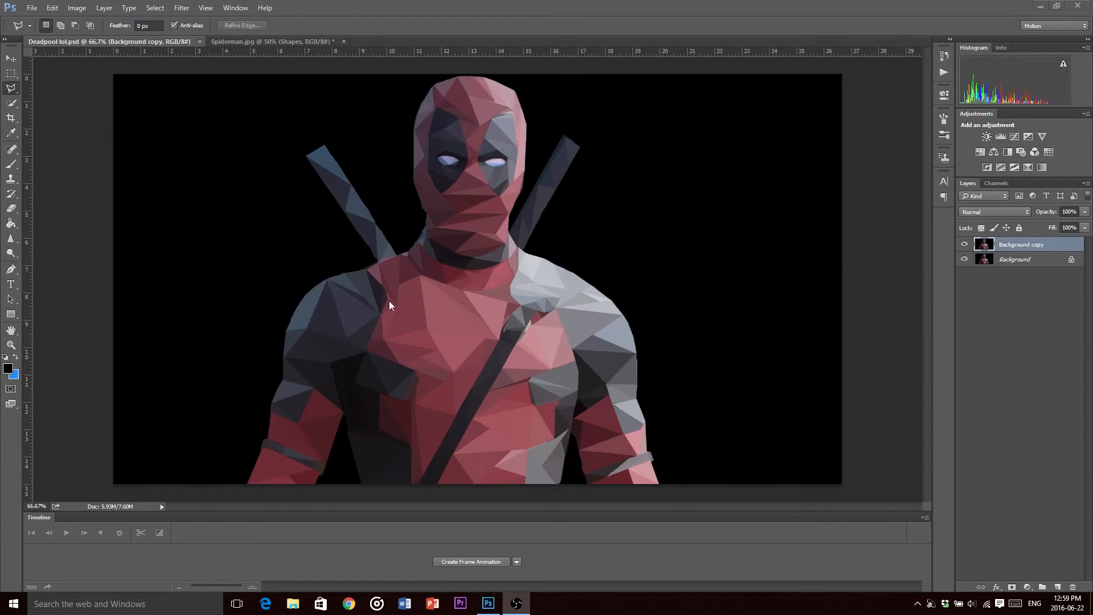
{"action": "mouse_move", "coordinate": [249, 35]}
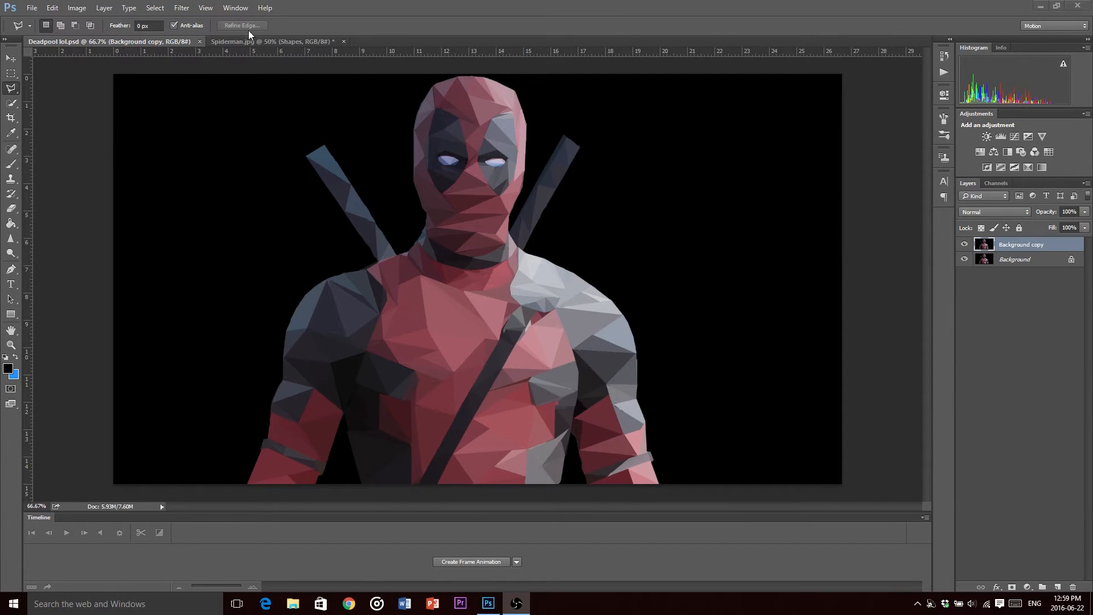
- Bring up the Spider-Man document and reduce it to only its Background layer
{"action": "left_click", "coordinate": [268, 41]}
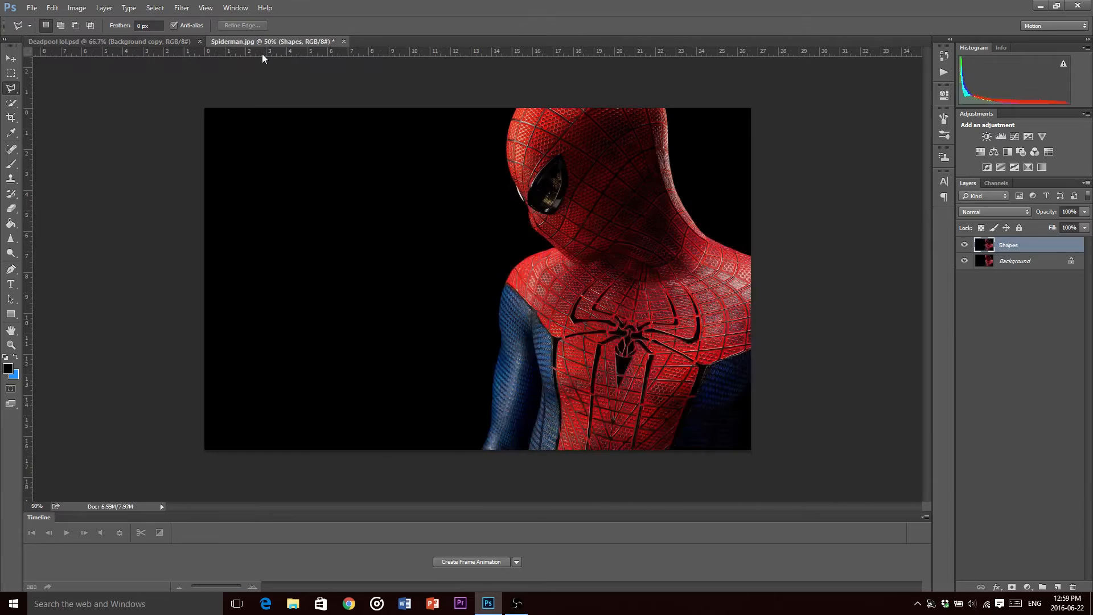
{"action": "mouse_move", "coordinate": [524, 217]}
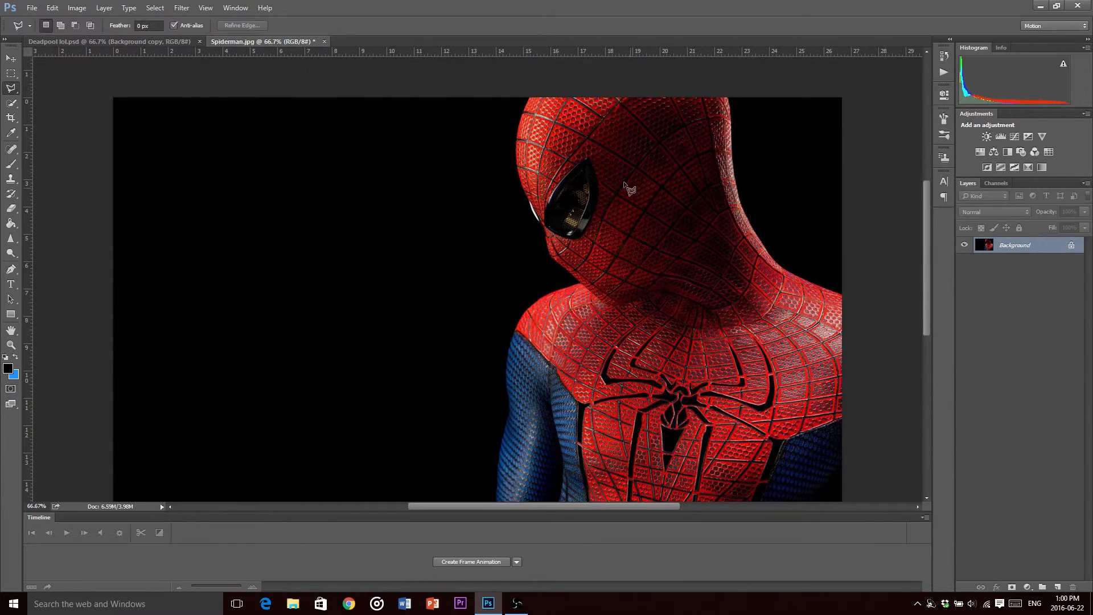
{"action": "mouse_move", "coordinate": [394, 397]}
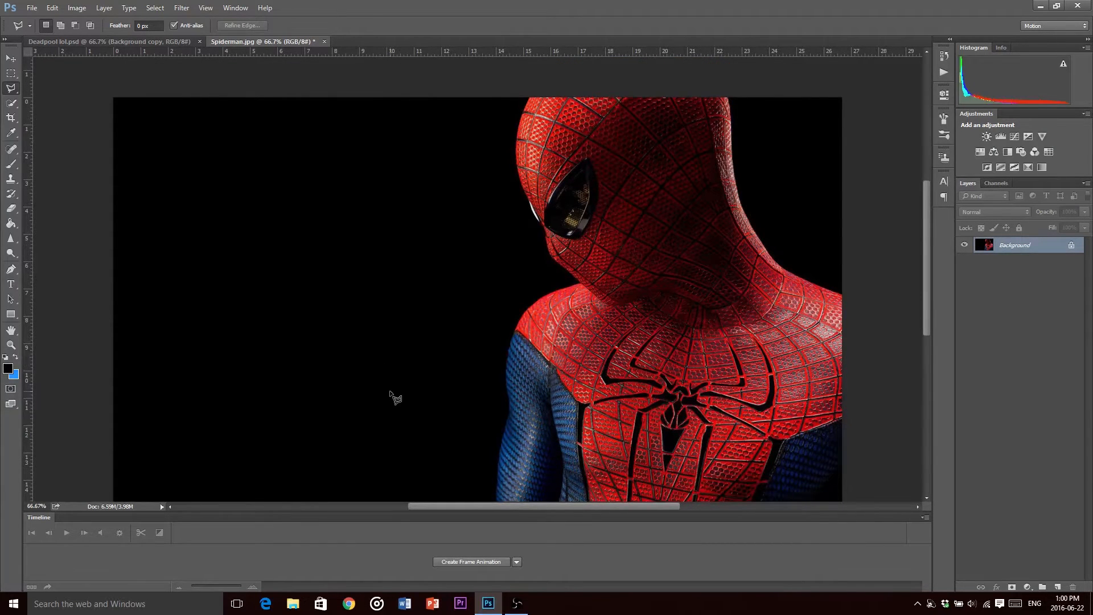
{"action": "scroll", "scroll_direction": "down", "scroll_amount": 3}
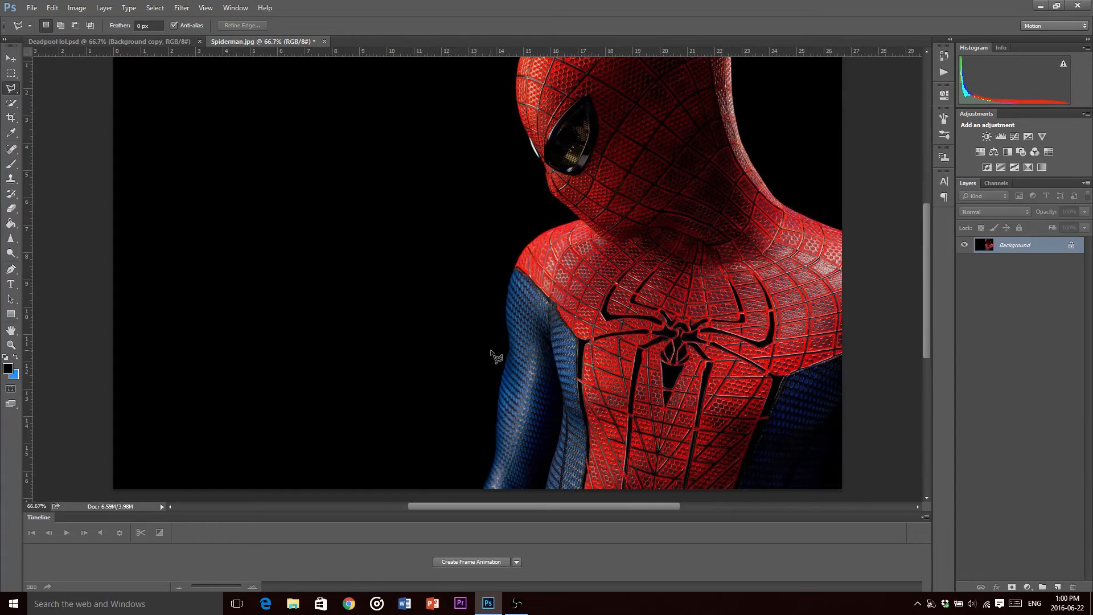
{"action": "mouse_move", "coordinate": [578, 230]}
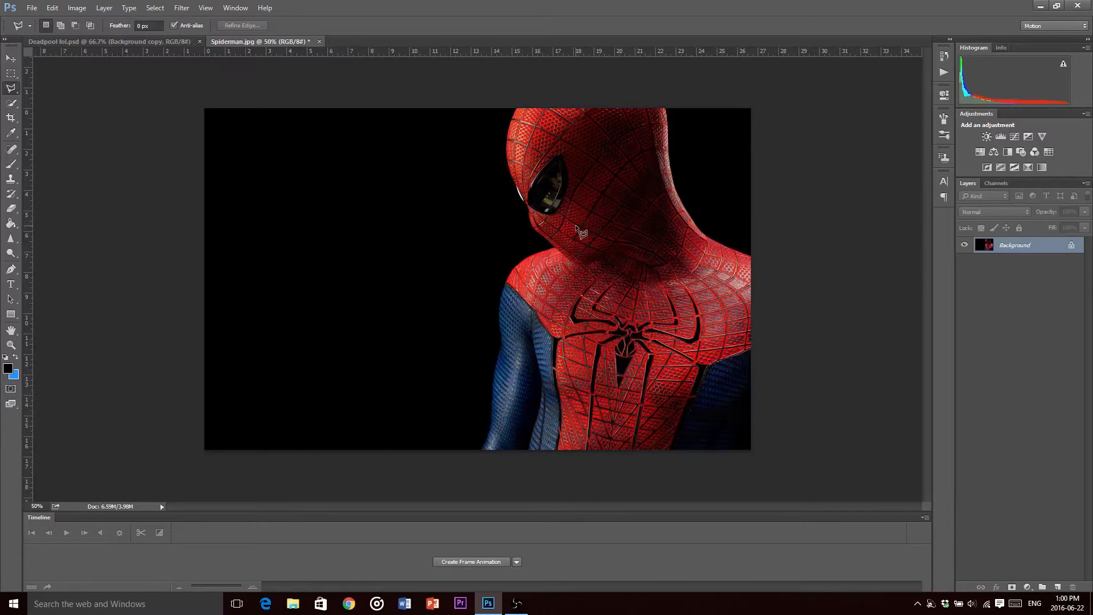
{"action": "mouse_move", "coordinate": [568, 187]}
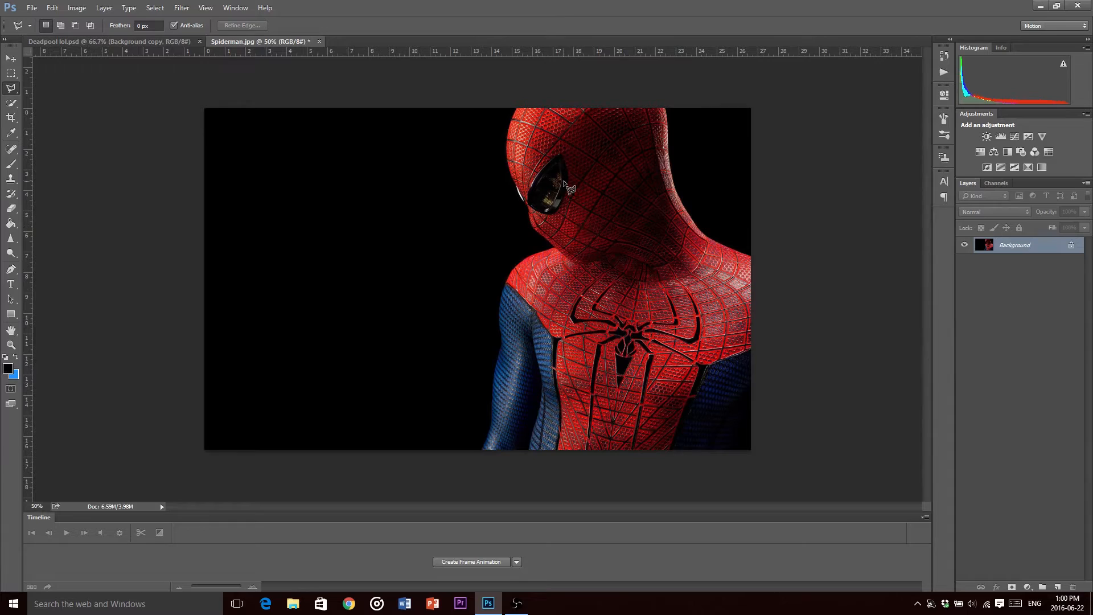
{"action": "mouse_move", "coordinate": [857, 349]}
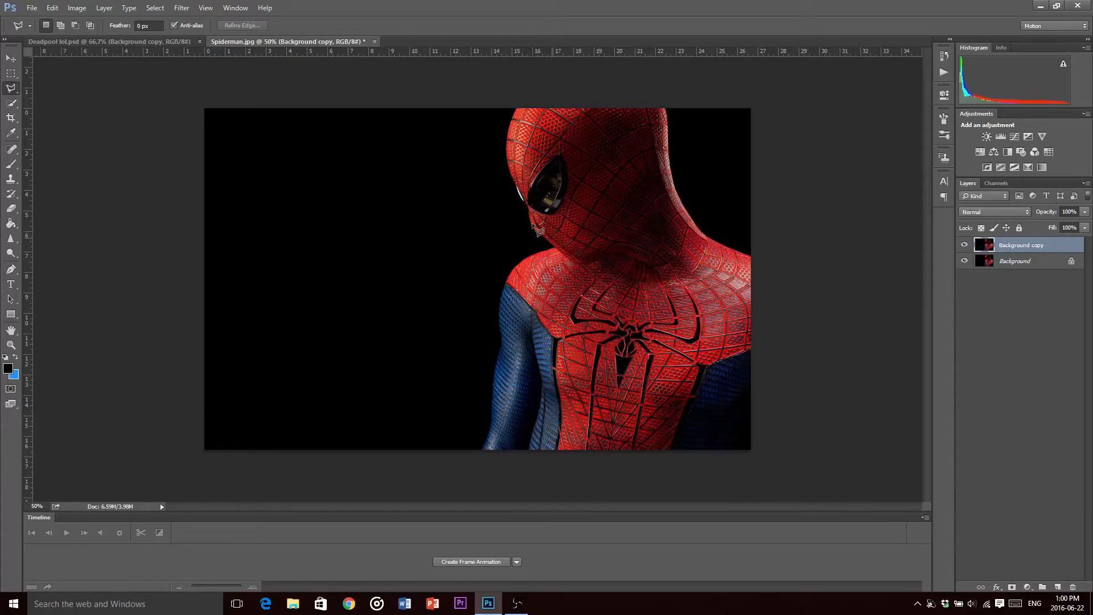
- Rename the duplicated background copy to Shapes
{"action": "double_click", "coordinate": [1021, 245]}
{"action": "type", "text": "Shapes"}
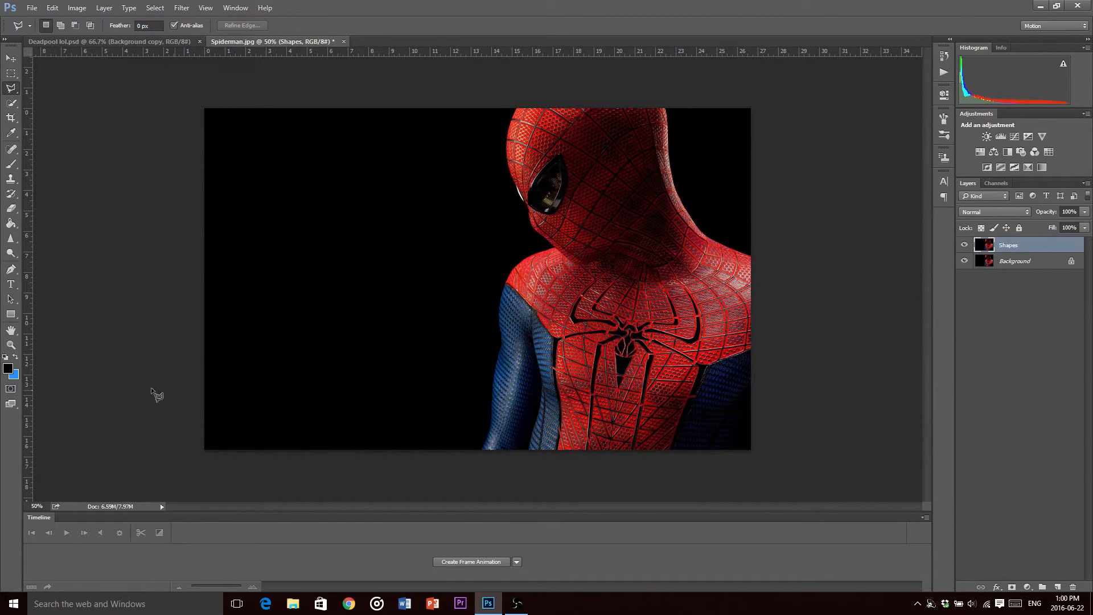
{"action": "mouse_move", "coordinate": [1072, 258]}
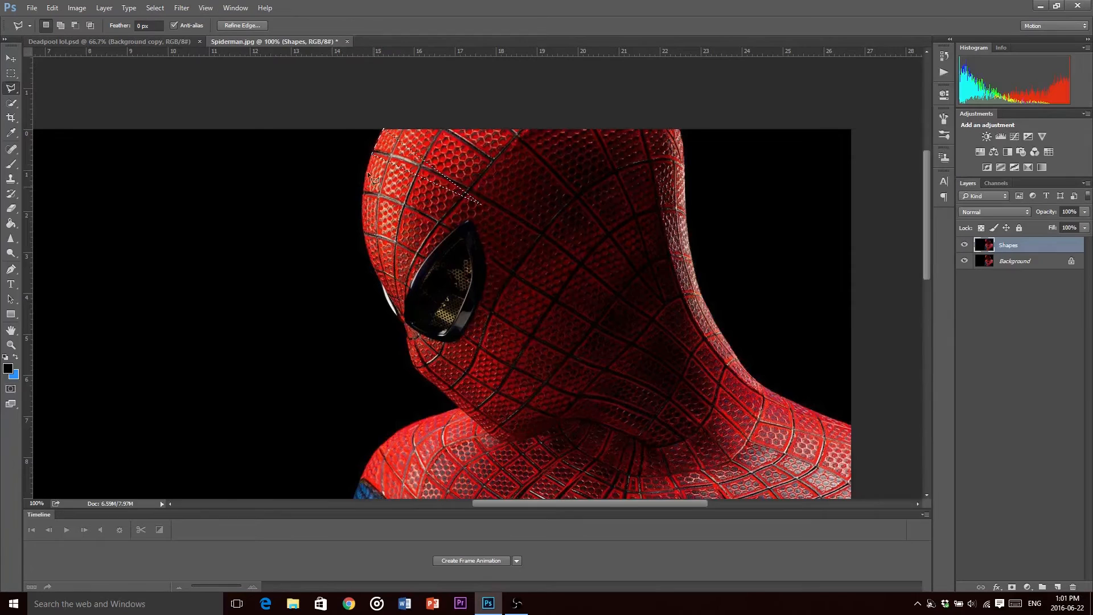
- Apply Filter > Blur > Average to the selected forehead sliver
{"action": "left_click", "coordinate": [180, 7]}
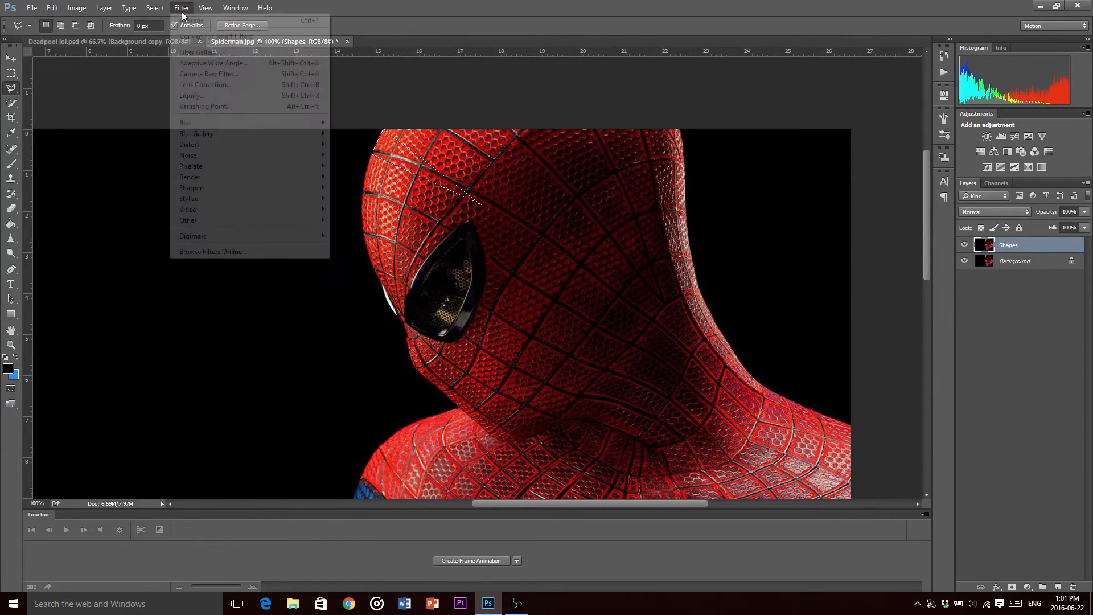
{"action": "mouse_move", "coordinate": [185, 122]}
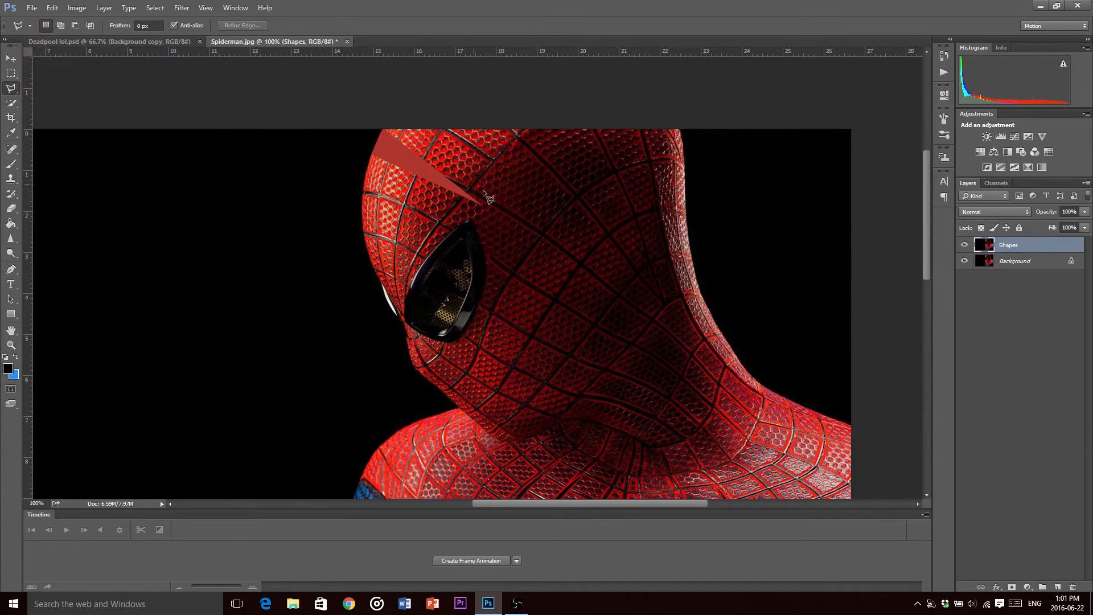
{"action": "mouse_move", "coordinate": [359, 248]}
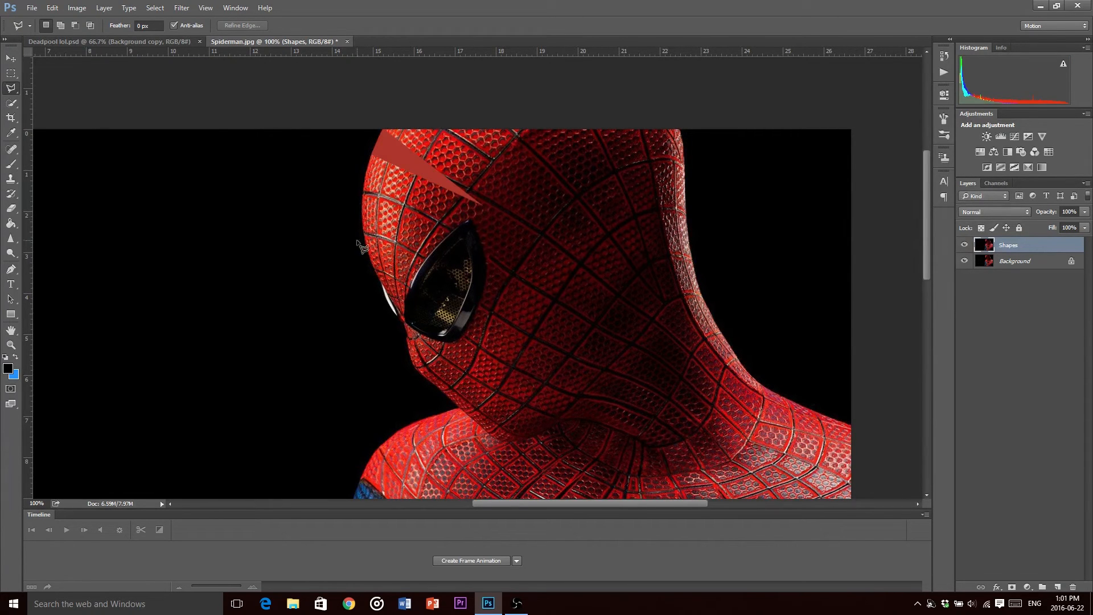
{"action": "mouse_move", "coordinate": [351, 157]}
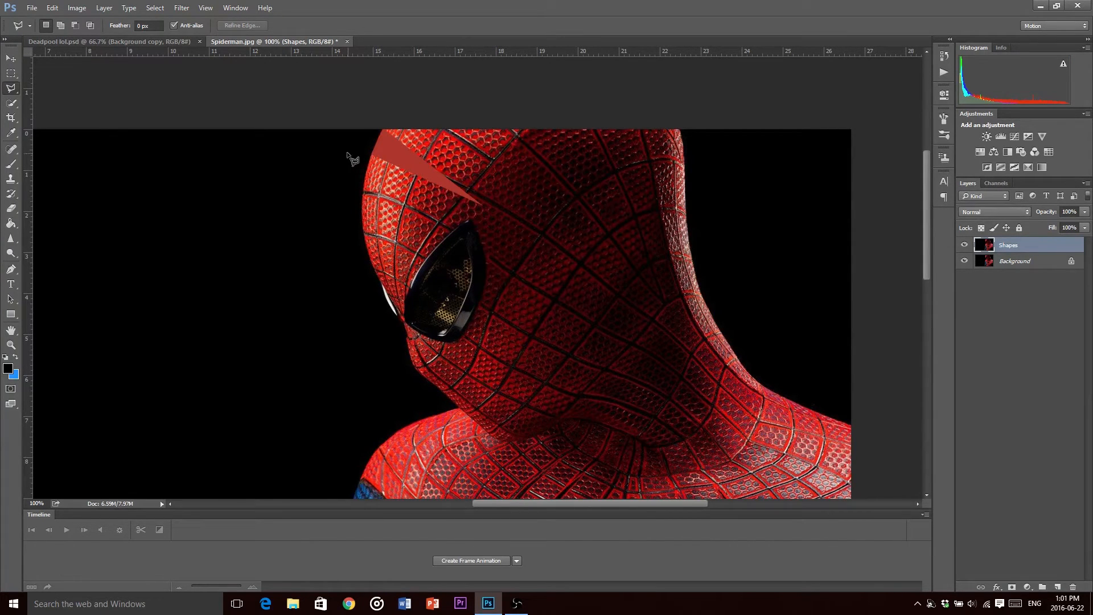
{"action": "mouse_move", "coordinate": [460, 163]}
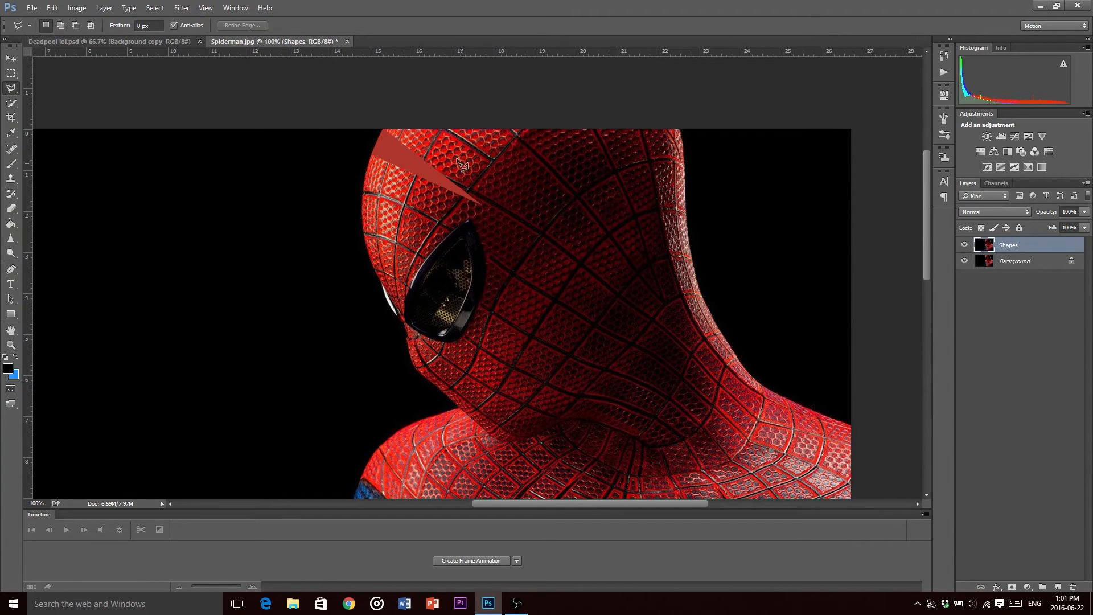
{"action": "mouse_move", "coordinate": [425, 143]}
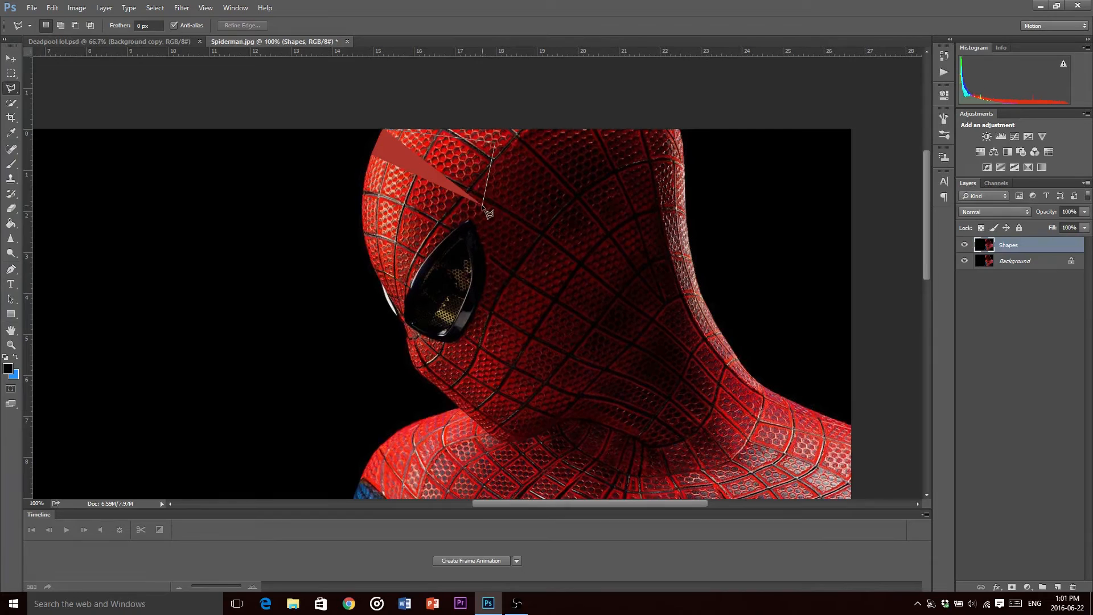
- Outline the next mask triangle and average it into a flat red facet
{"action": "left_click", "coordinate": [488, 216]}
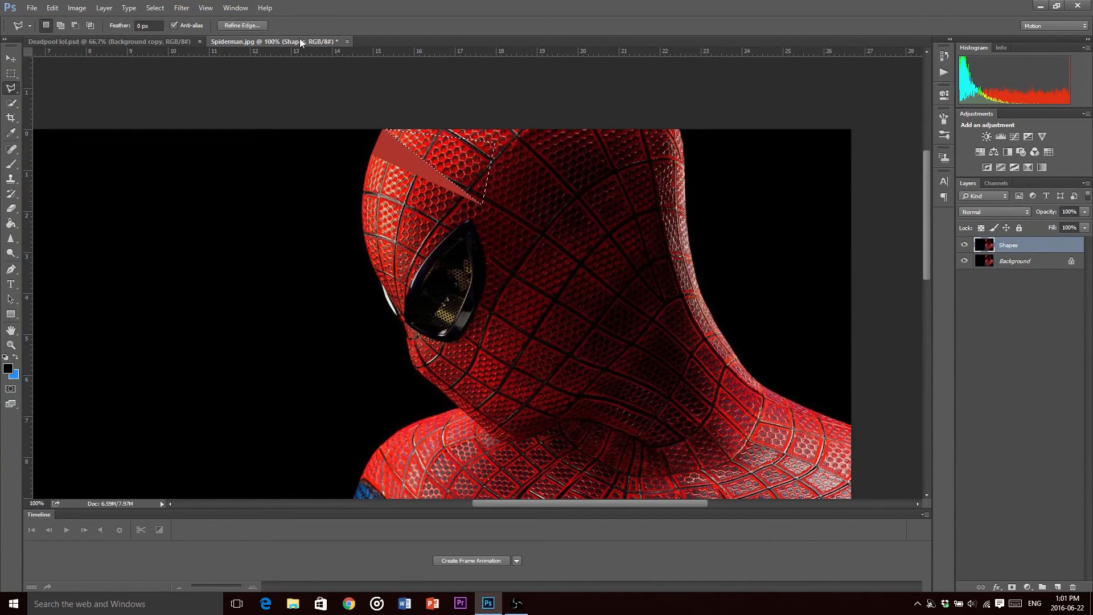
{"action": "left_click", "coordinate": [181, 7]}
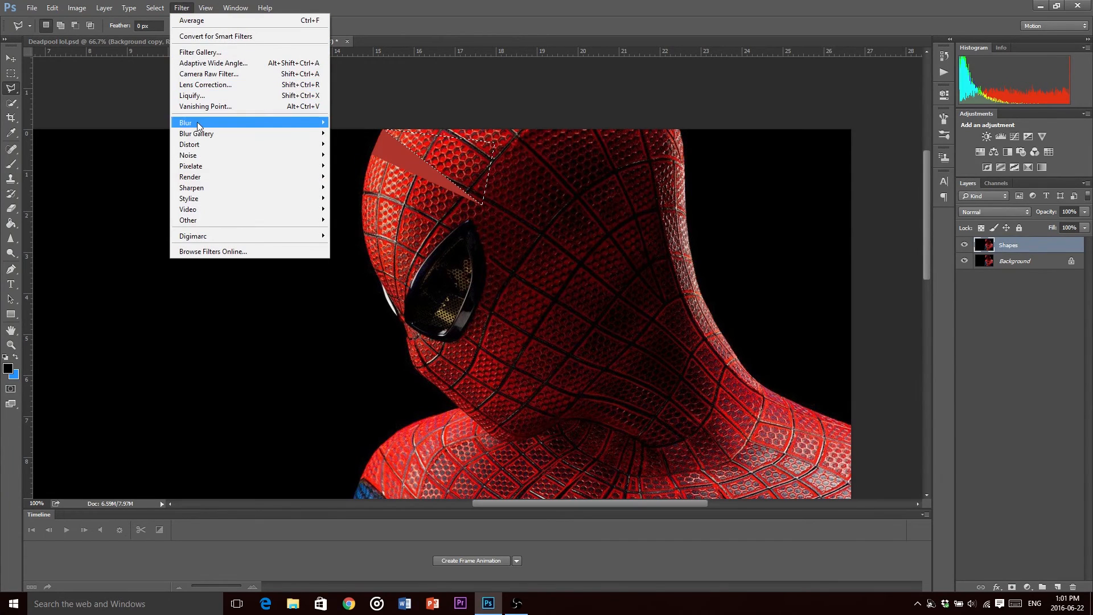
{"action": "mouse_move", "coordinate": [355, 26]}
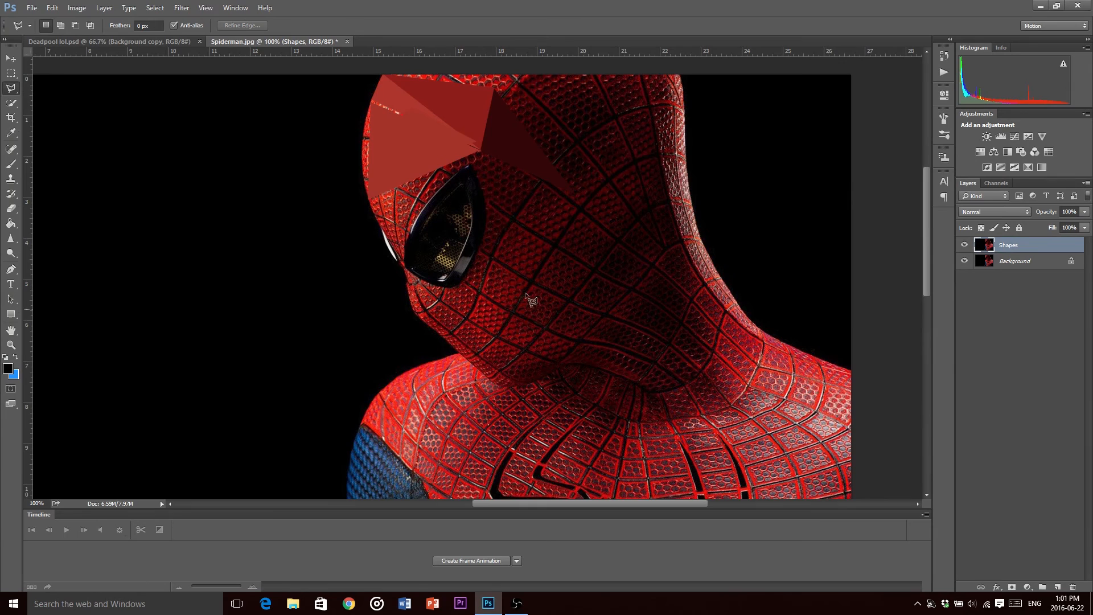
- Compare against the finished Deadpool artwork, then return to Spiderman.jpg
{"action": "left_click", "coordinate": [83, 41]}
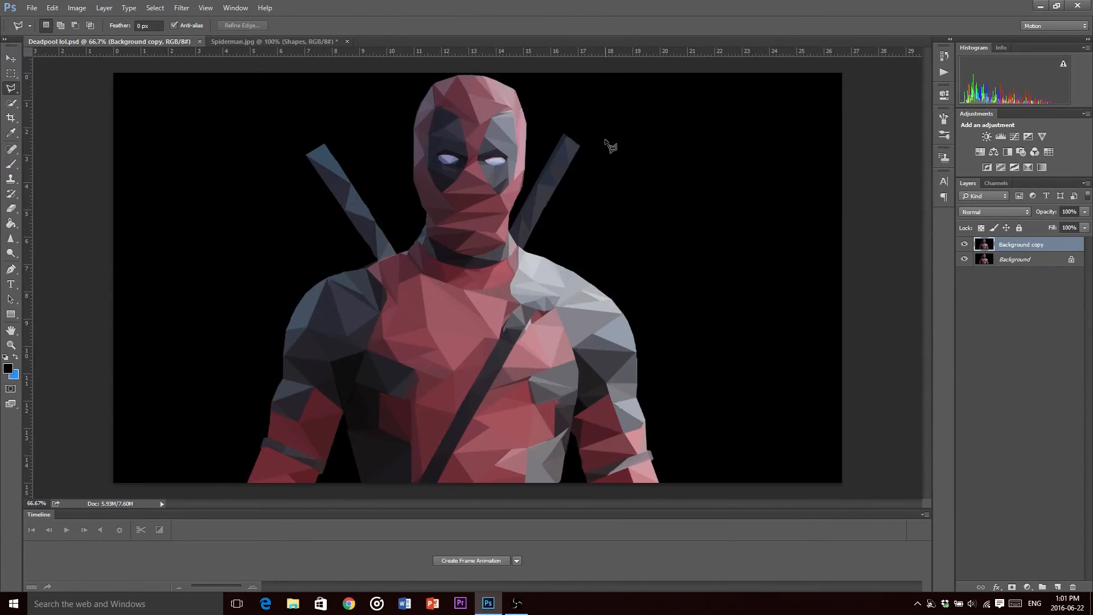
{"action": "mouse_move", "coordinate": [314, 54]}
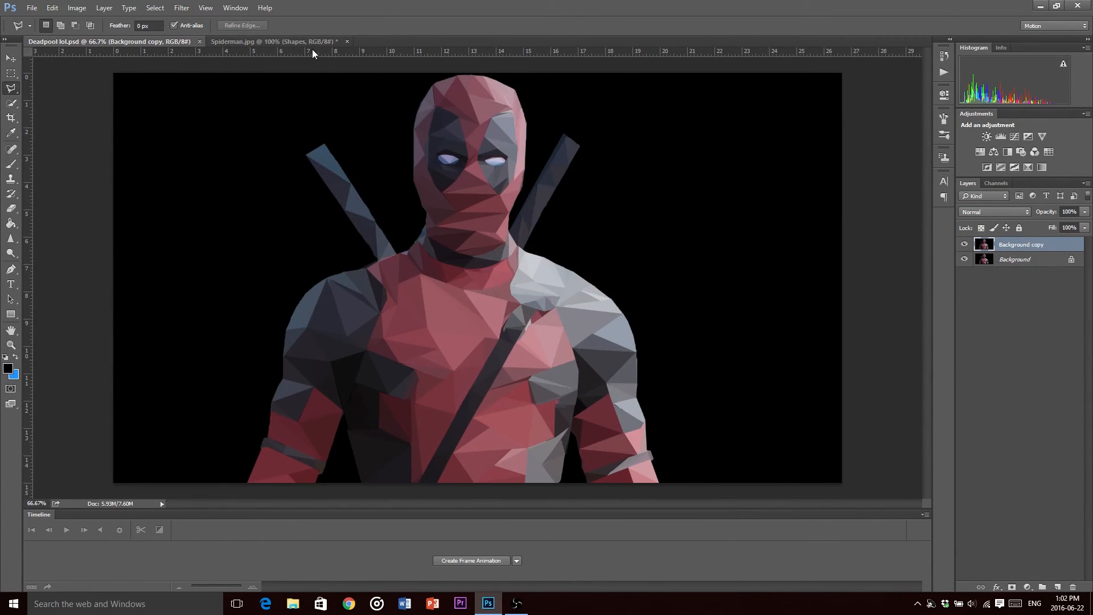
{"action": "mouse_move", "coordinate": [428, 207]}
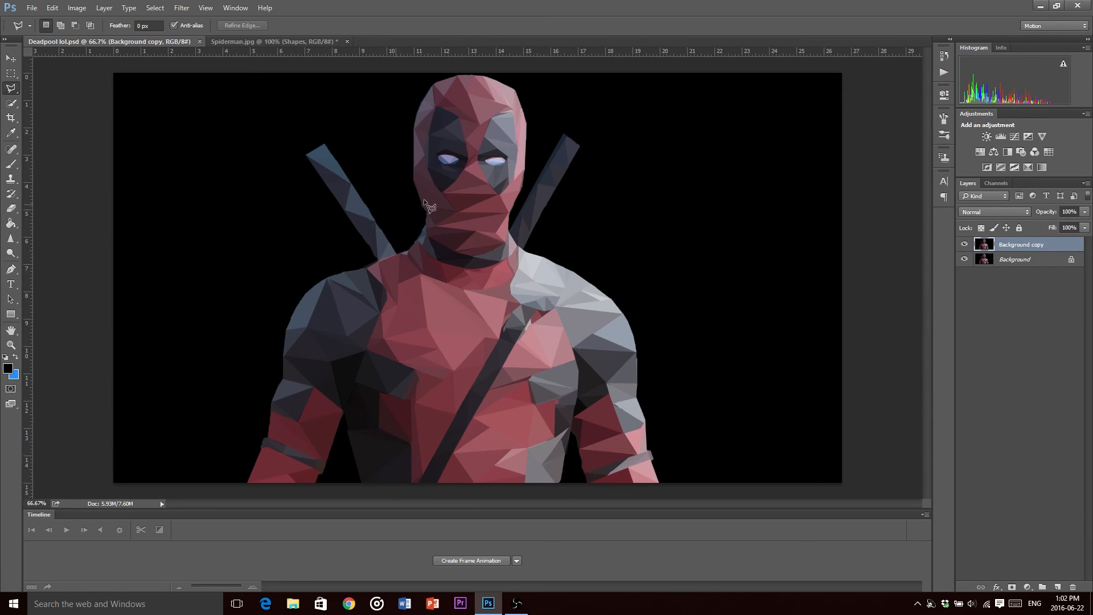
{"action": "left_click", "coordinate": [272, 41]}
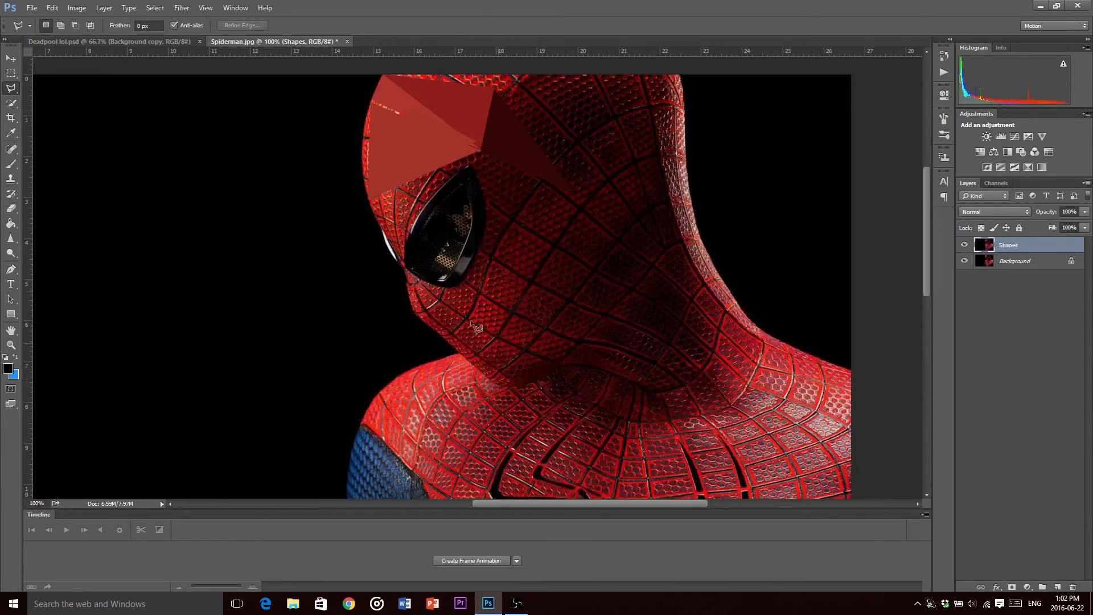
{"action": "scroll", "scroll_direction": "down", "scroll_amount": 3}
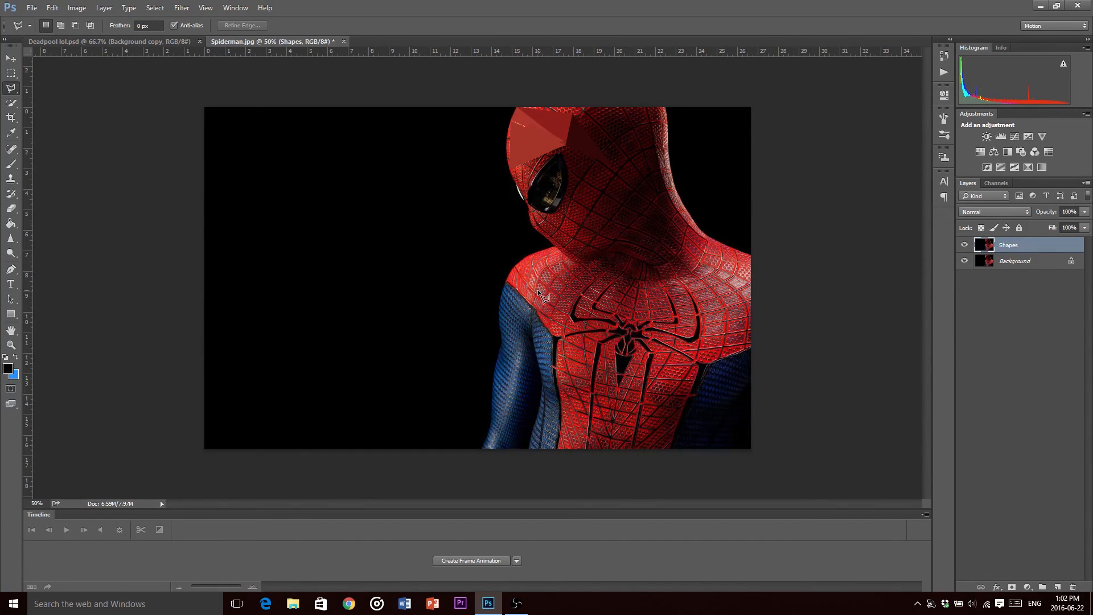
{"action": "mouse_move", "coordinate": [132, 36]}
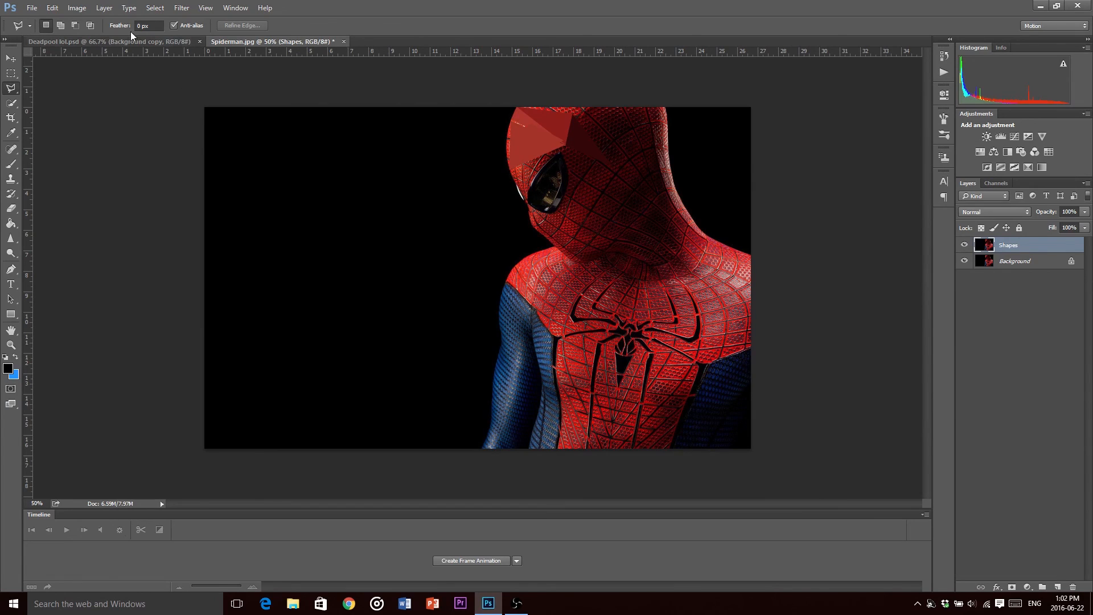